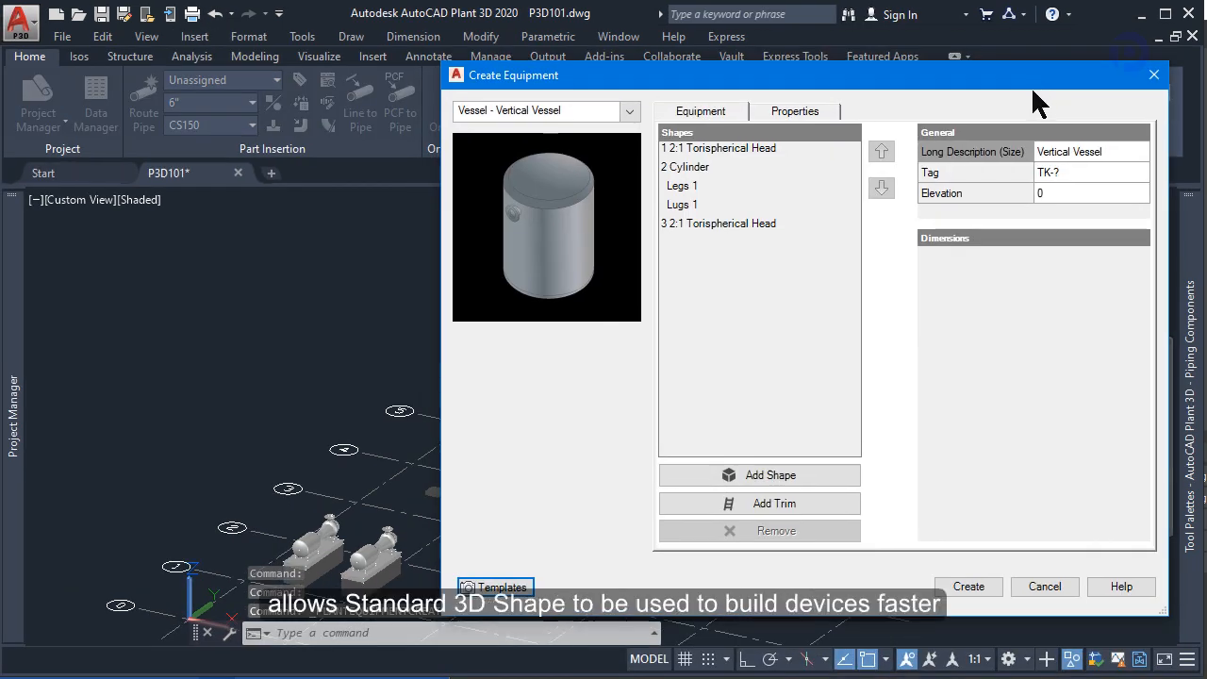
Review the cylinder, leg and head dimensions, then pick the Centrifugal Pump equipment type.
click(685, 167)
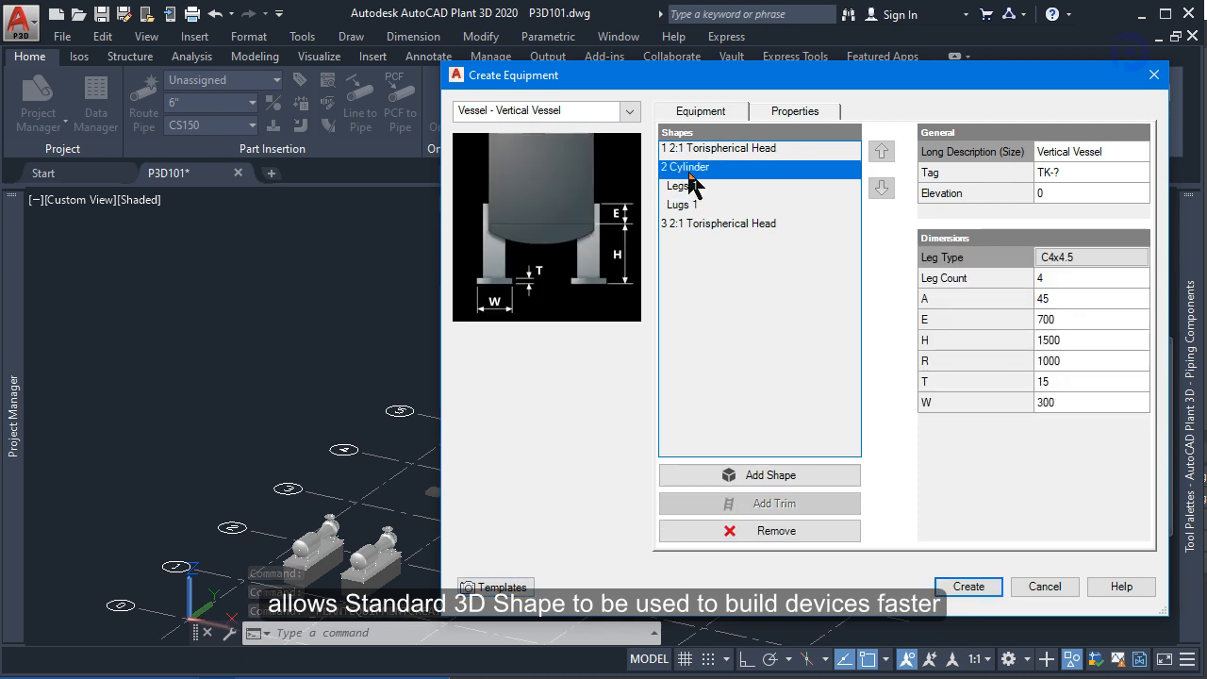
click(719, 223)
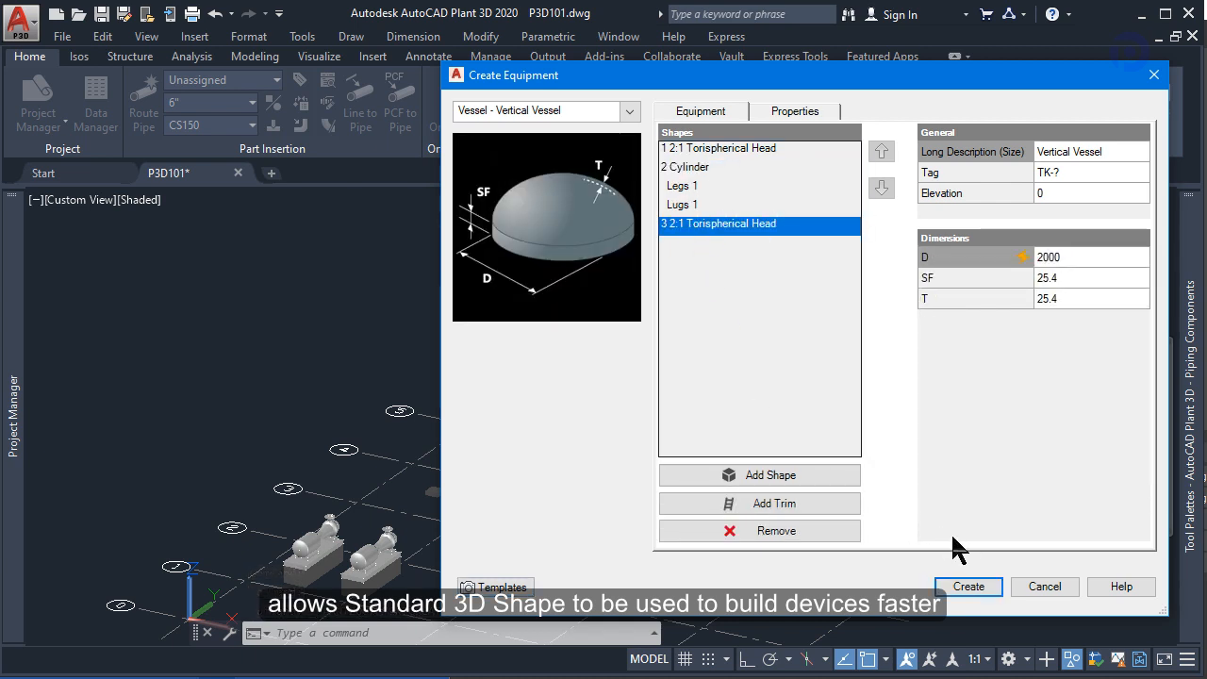
click(629, 110)
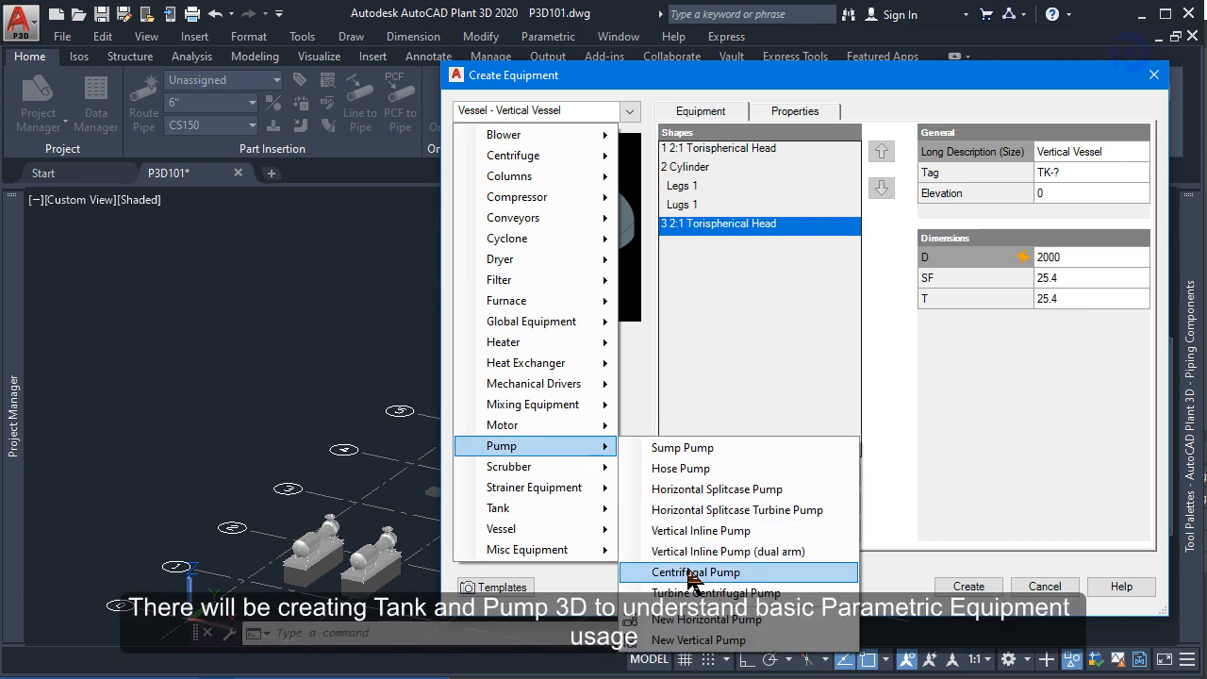
click(696, 573)
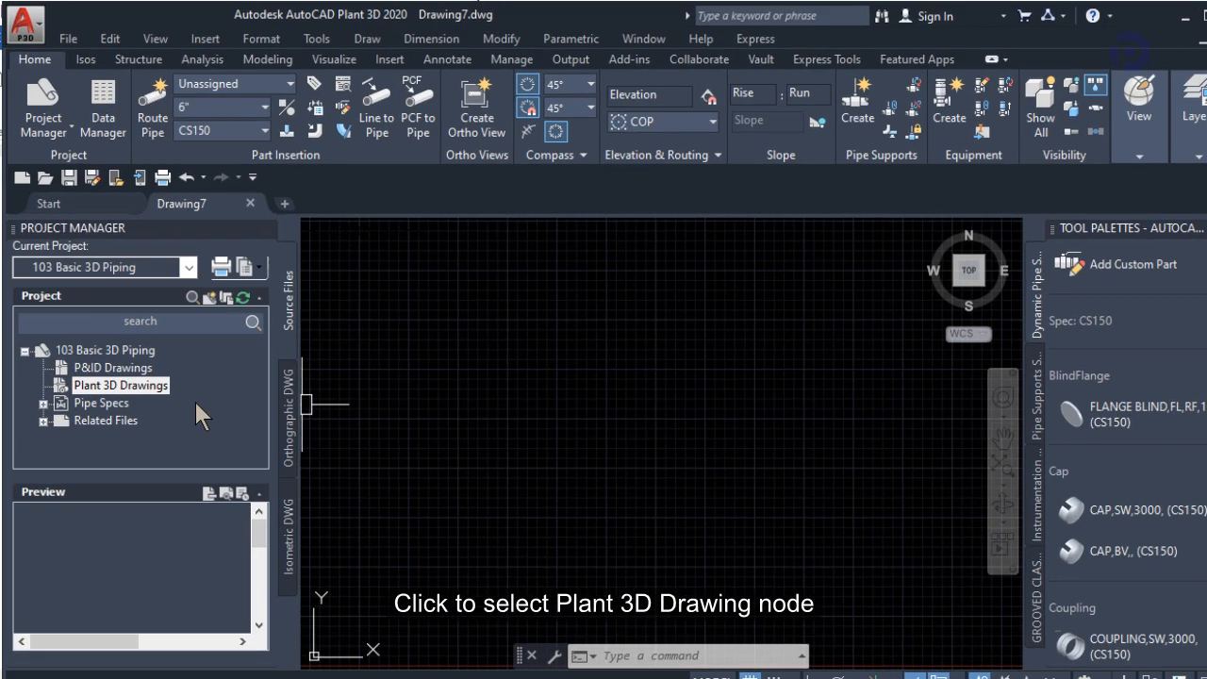
Choose Copy Drawing to Project for the project's Plant 3D Drawings group.
click(120, 385)
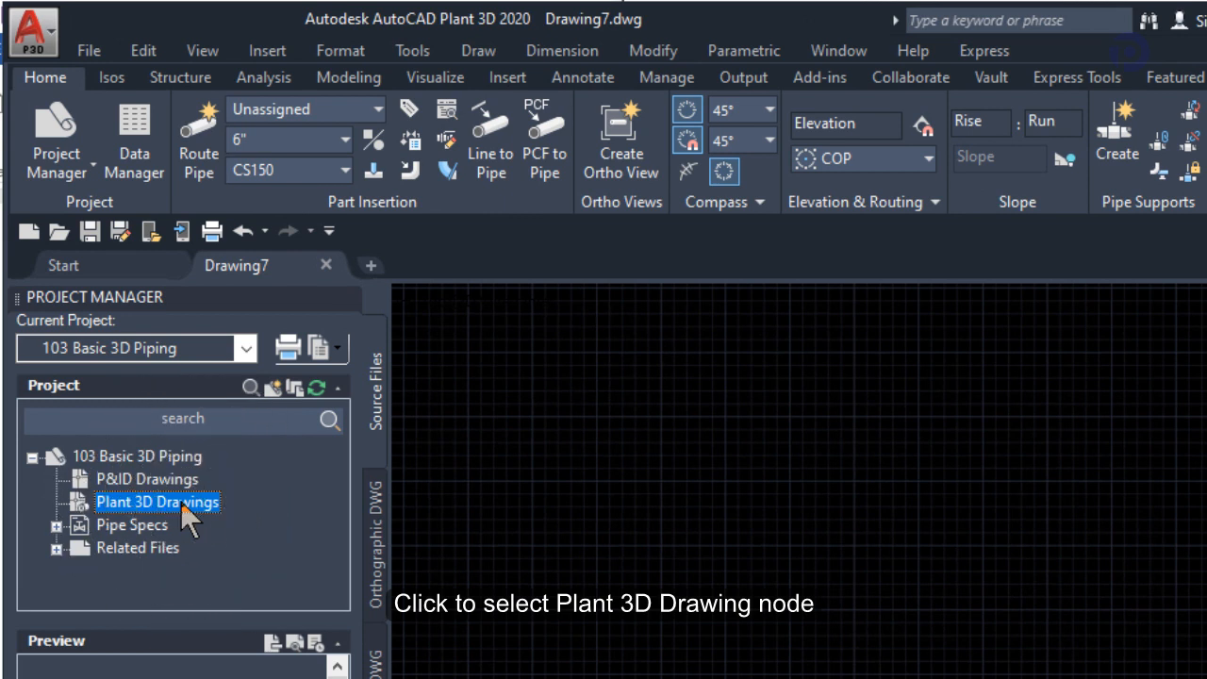
click(158, 501)
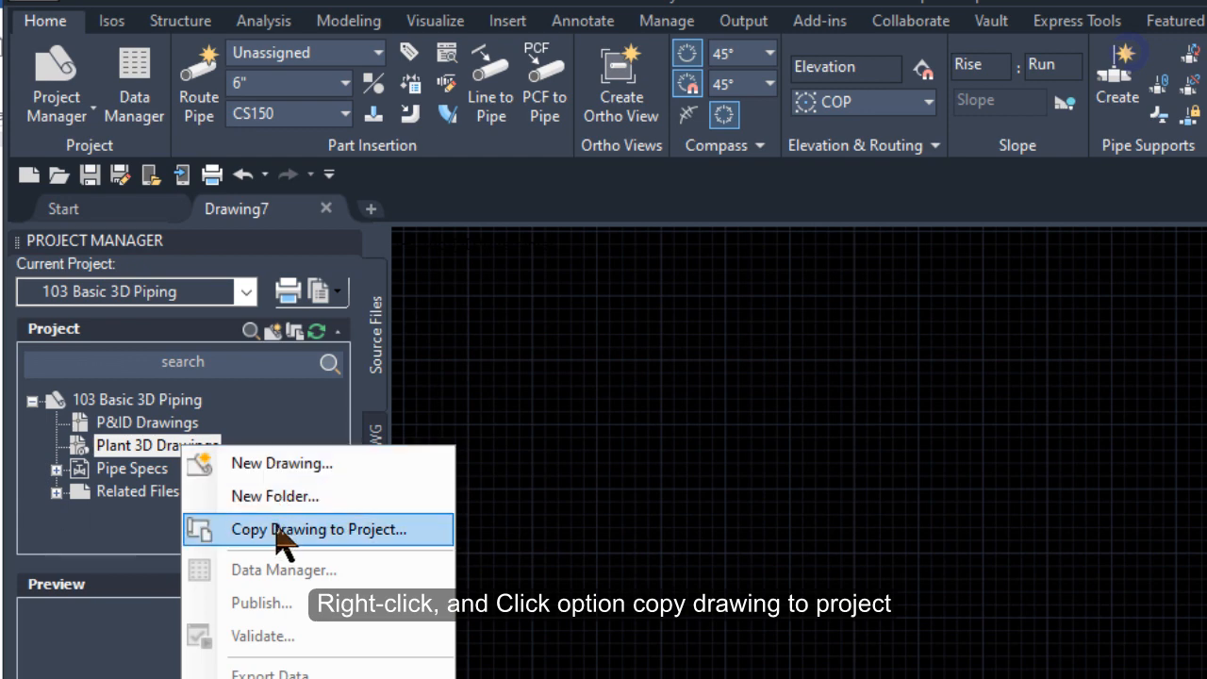
click(318, 529)
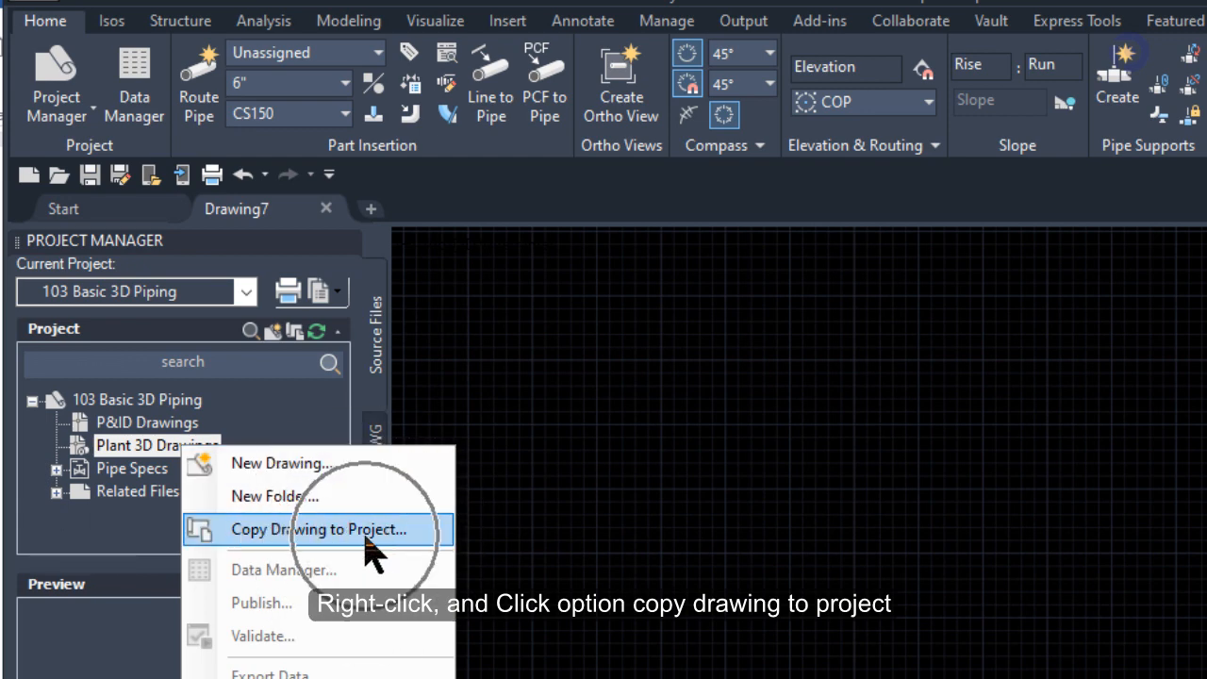
click(318, 529)
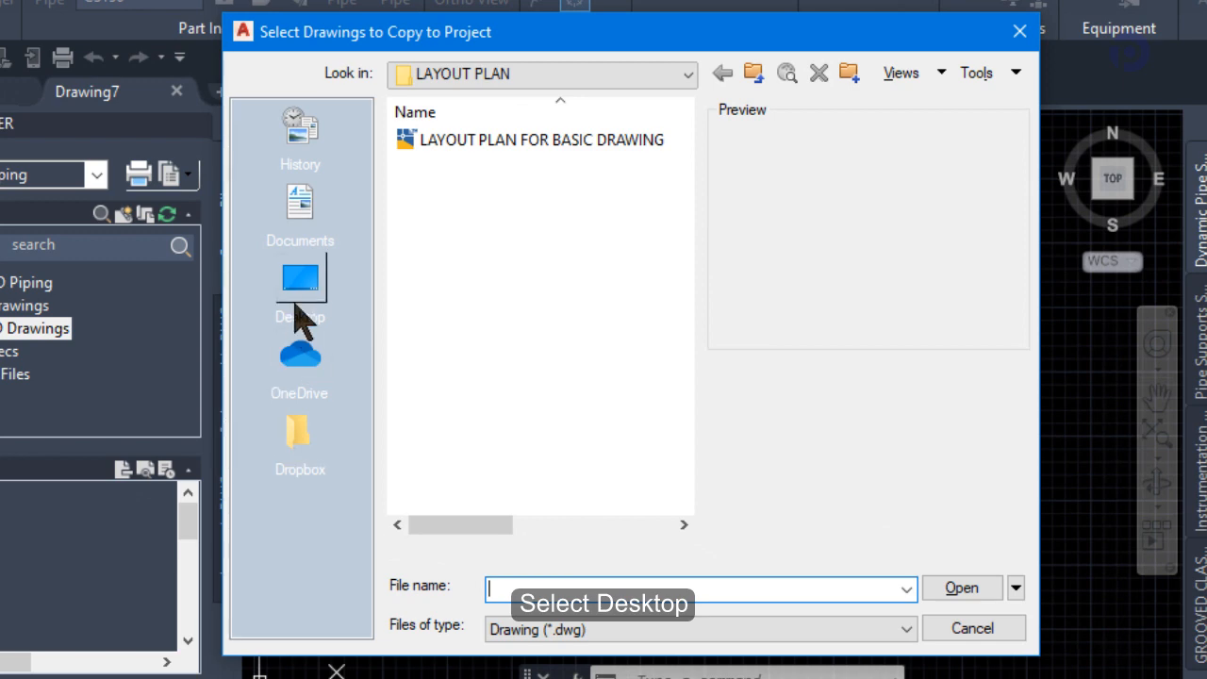
Copy LAYOUT PLAN FOR BASIC DRAWING from Desktop > EXERCISE PIPING 3D BASIC - 2020 > LAYOUT PLAN.
click(300, 281)
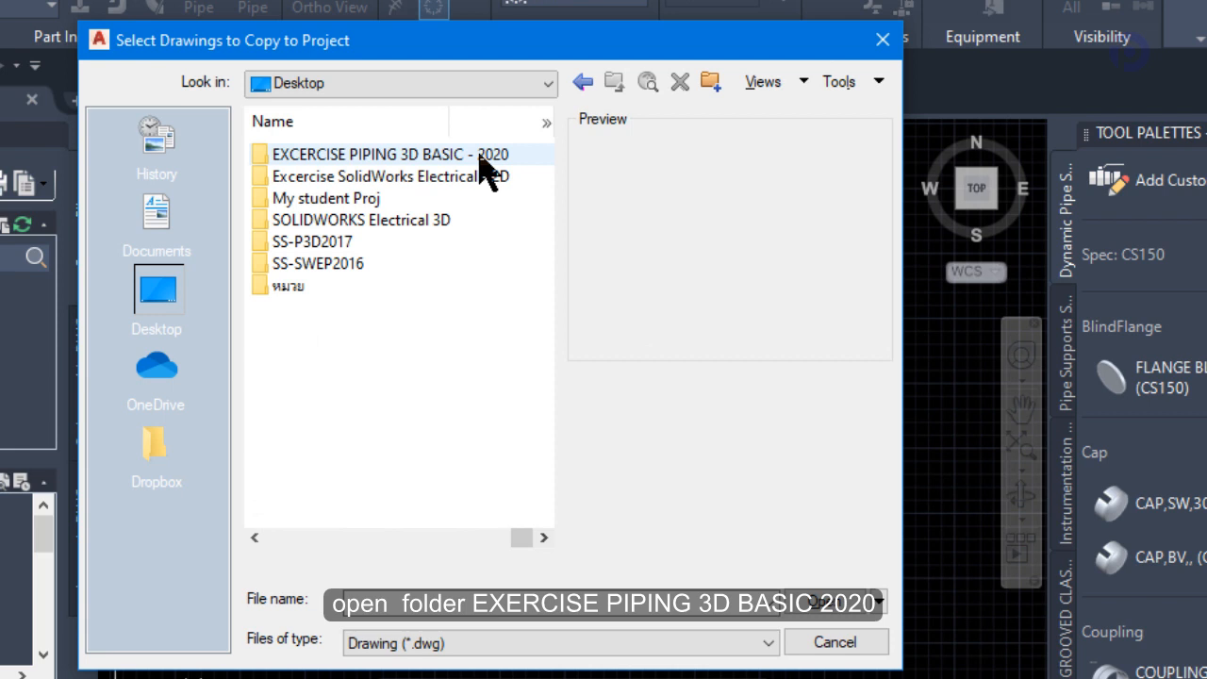
click(396, 153)
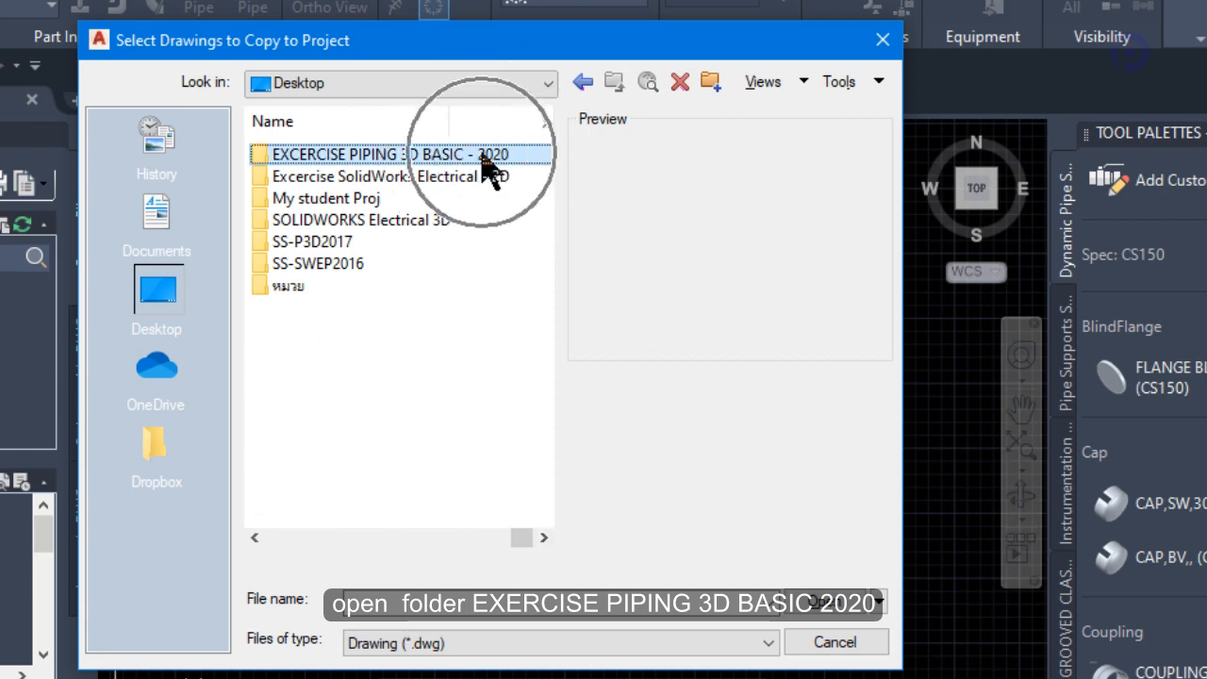
double_click(396, 154)
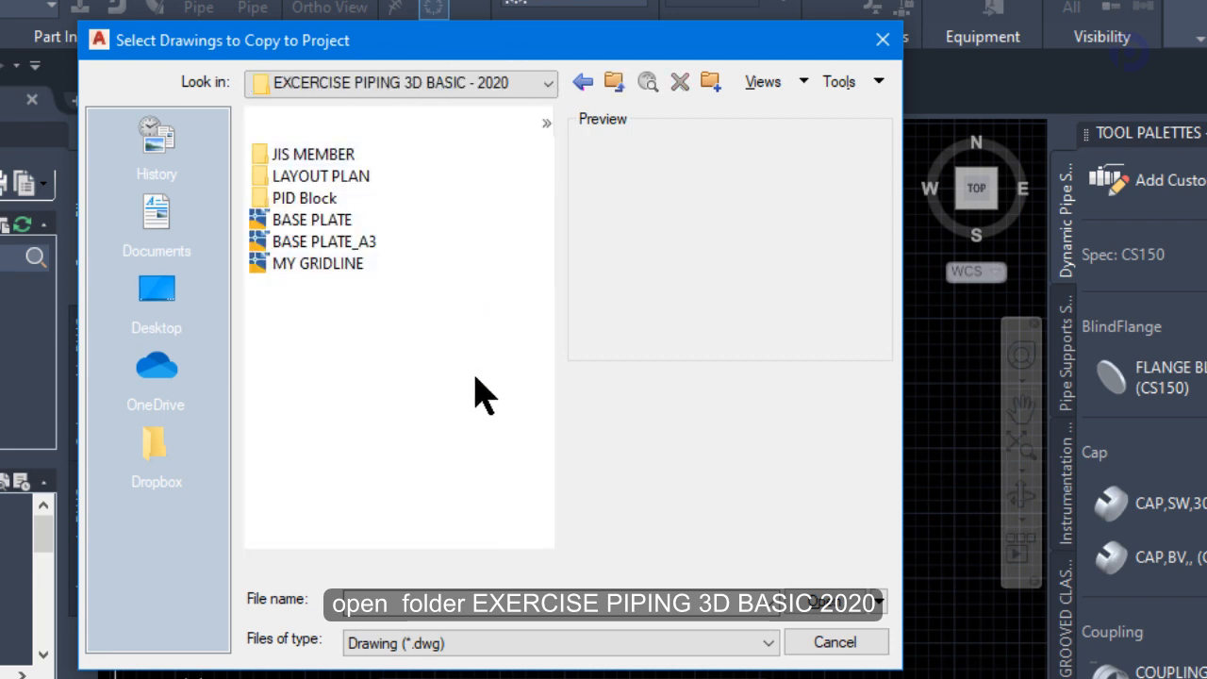
click(321, 176)
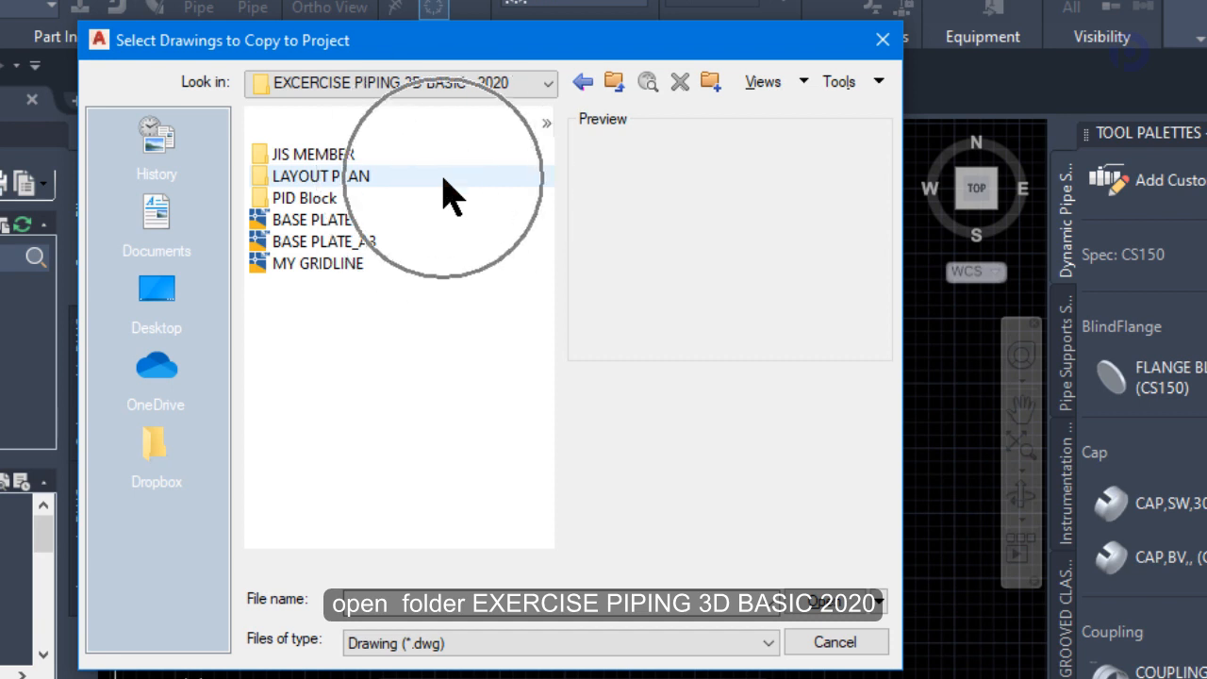
double_click(322, 175)
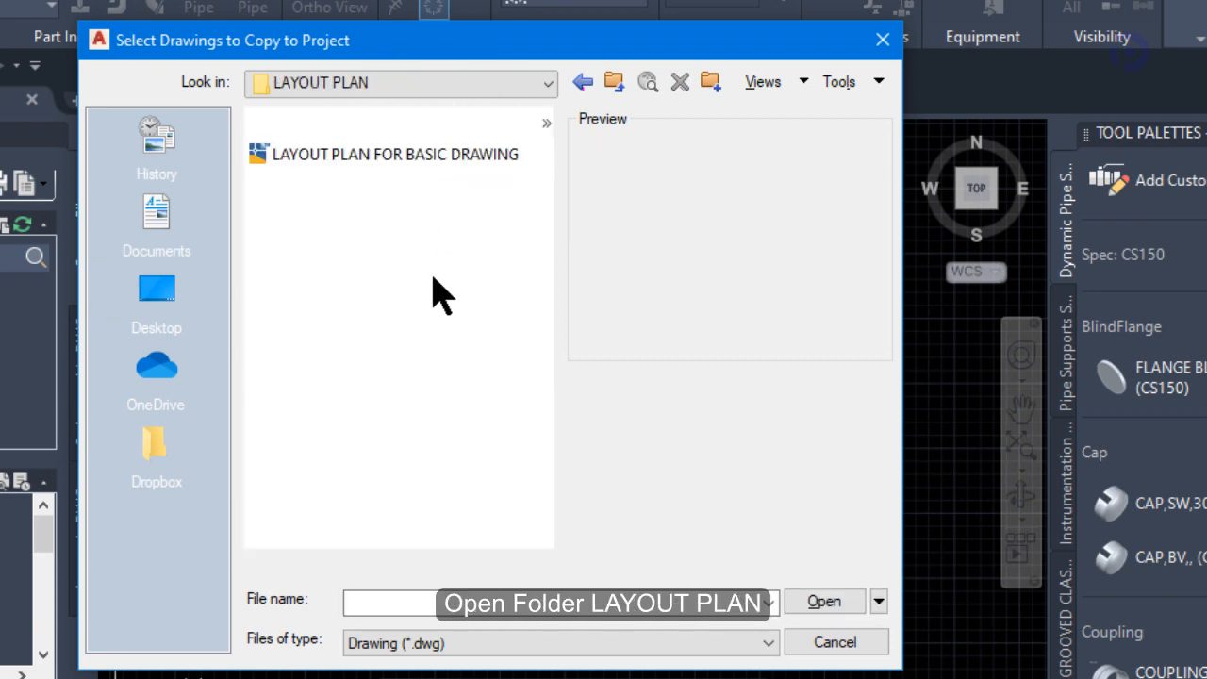
mouse_move(451, 184)
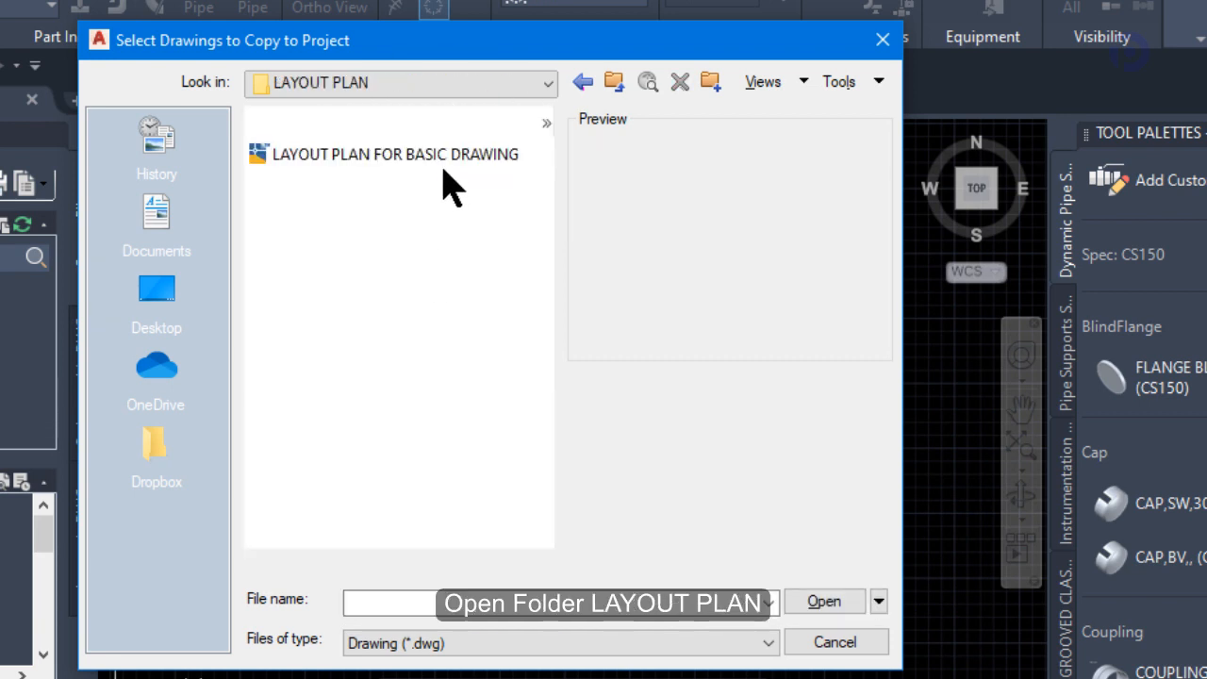
click(394, 153)
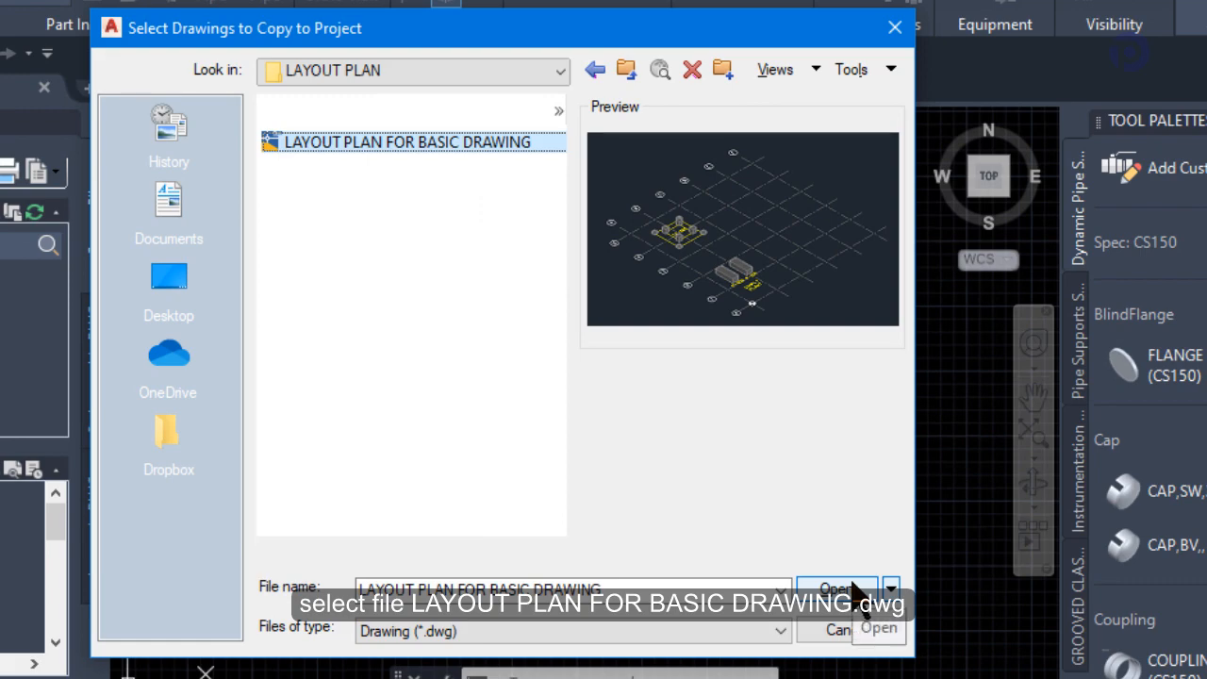
click(835, 587)
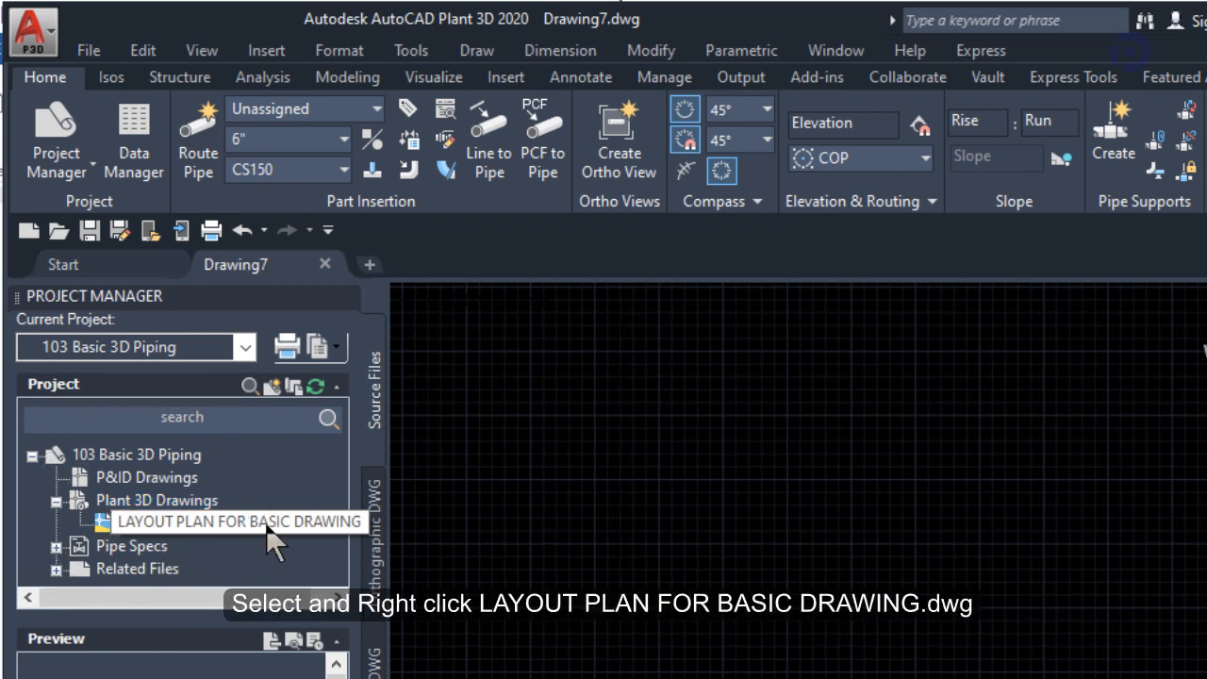
Choose Rename Drawing for LAYOUT PLAN FOR BASIC DRAWING under Plant 3D Drawings.
right_click(240, 521)
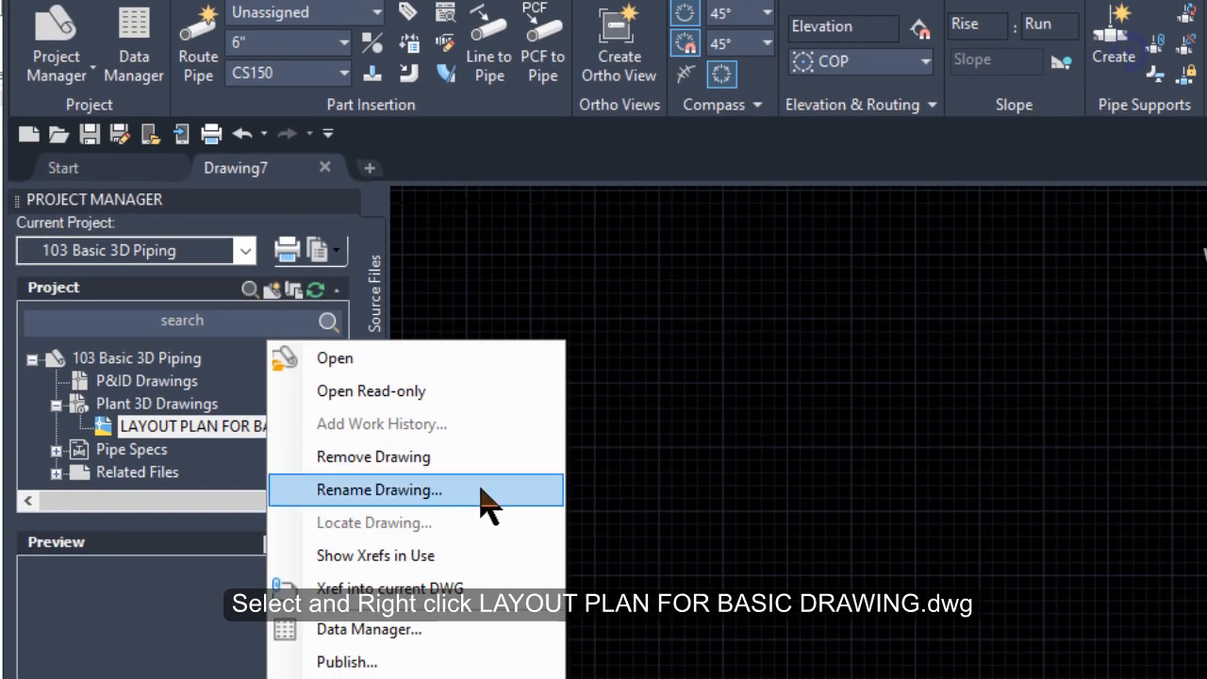
click(378, 490)
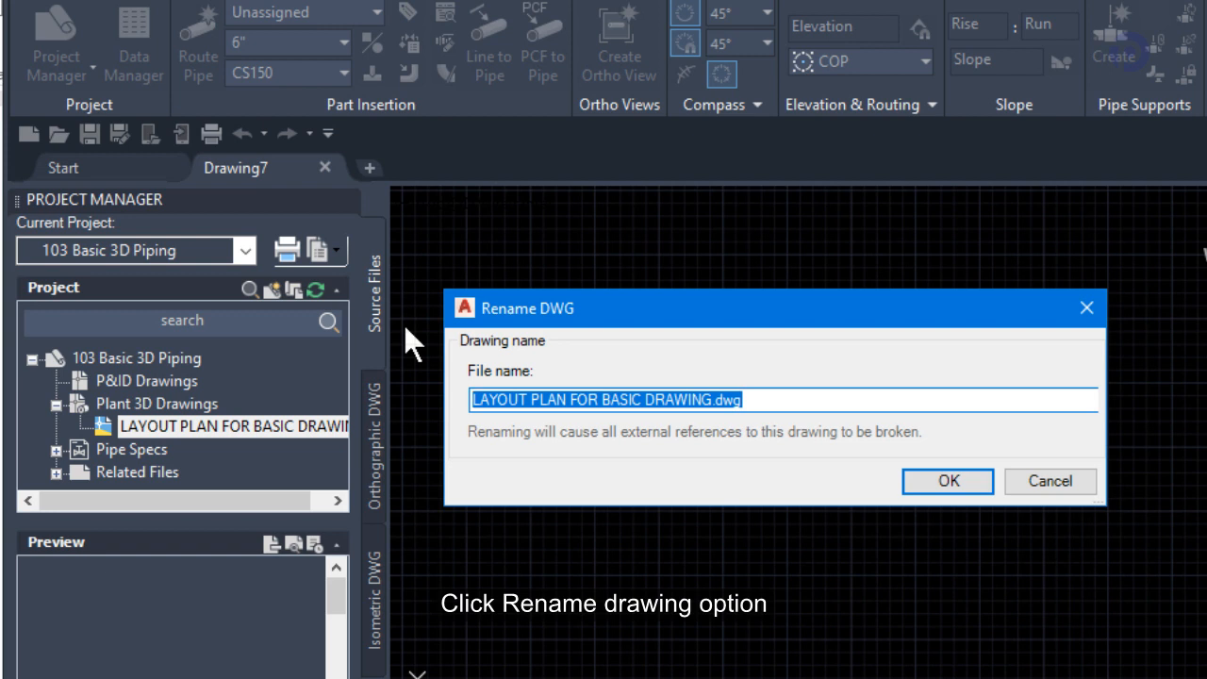
Rename the copied drawing to P3D101, then open it from Project Manager.
text(P)
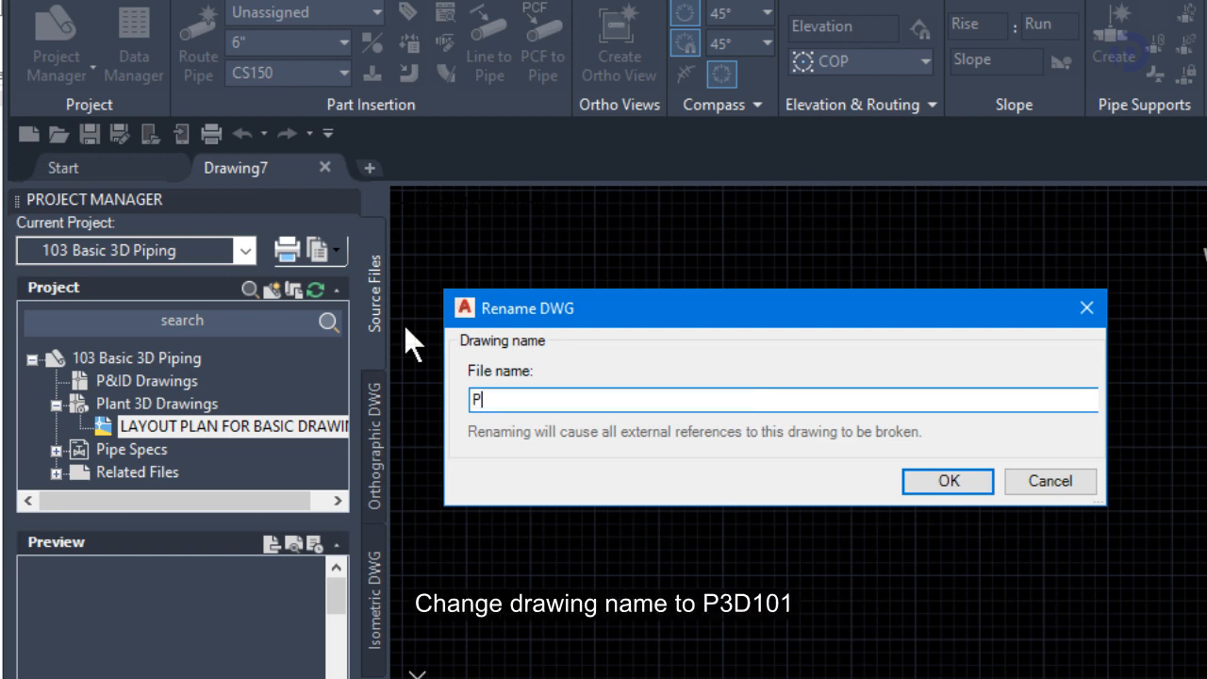
text(3D)
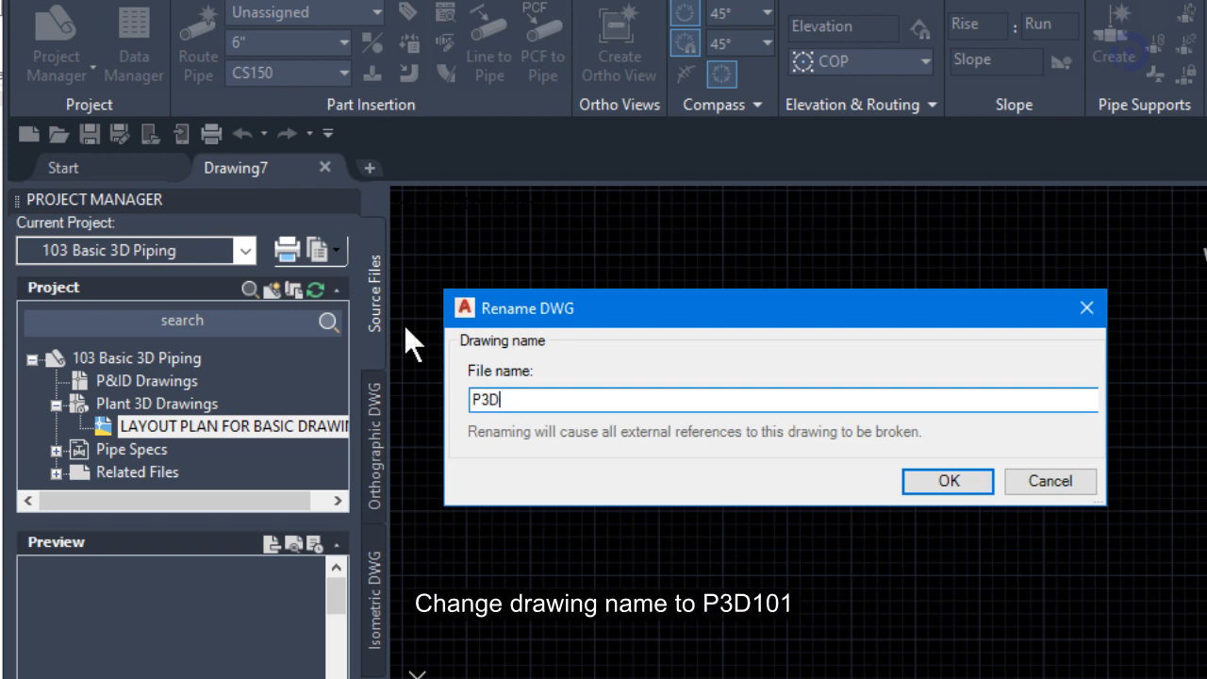
text(101)
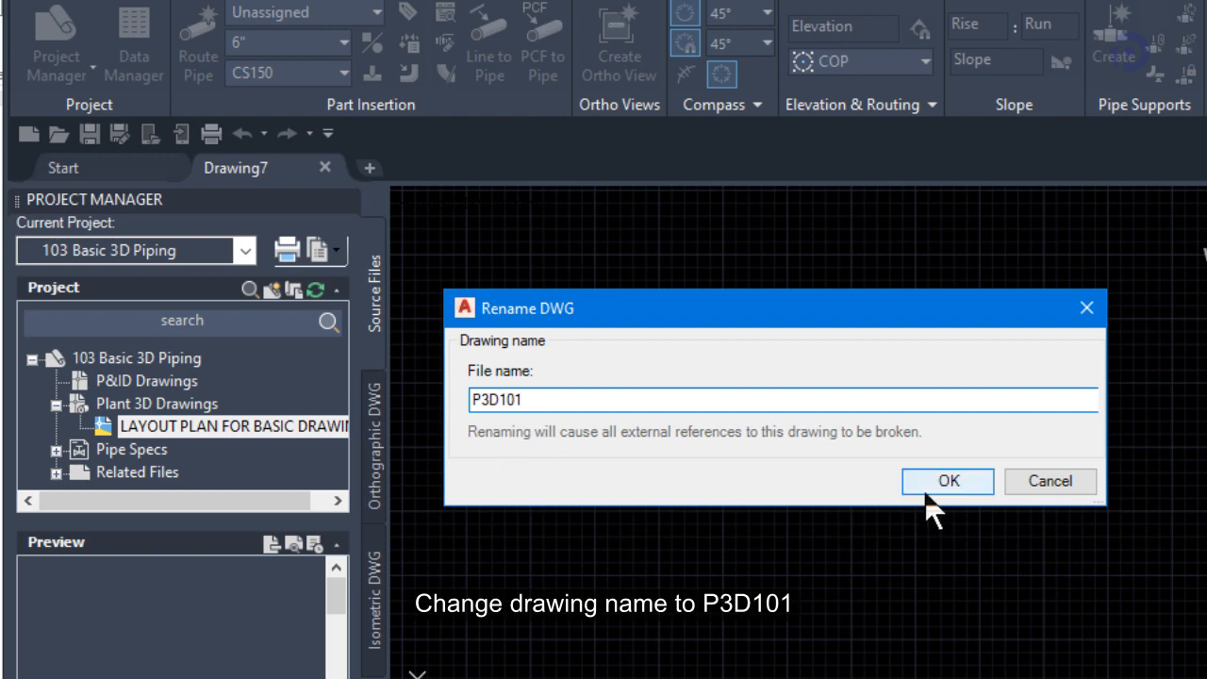
click(947, 481)
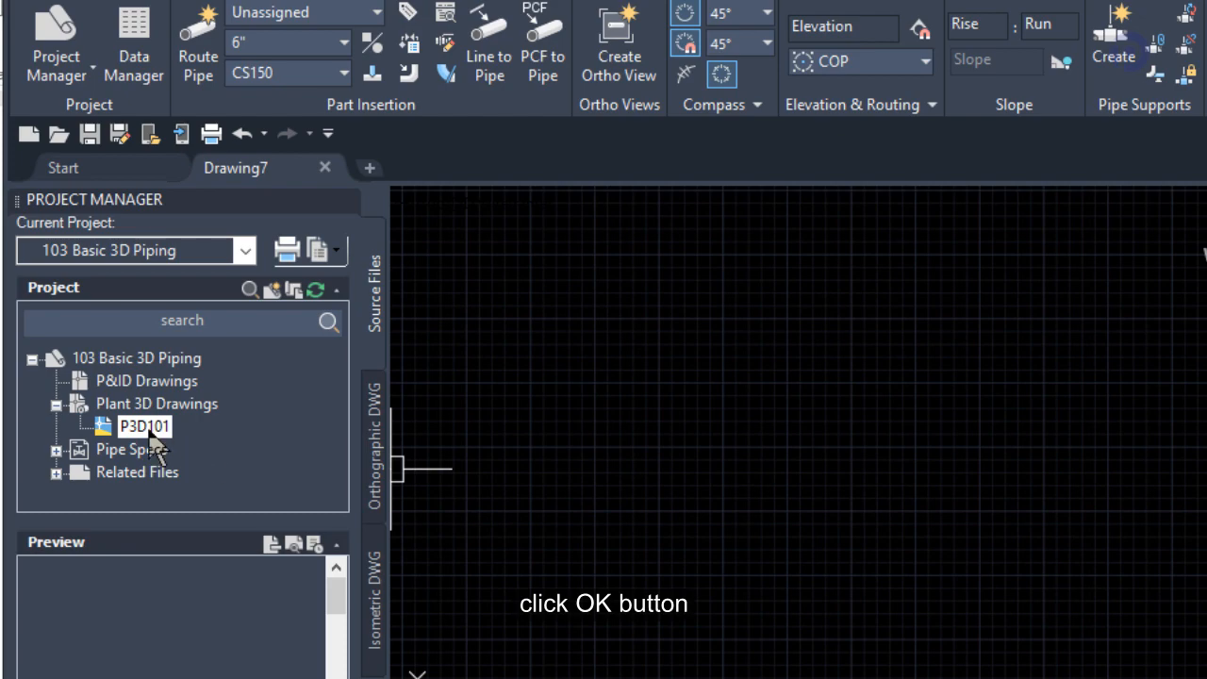
double_click(145, 425)
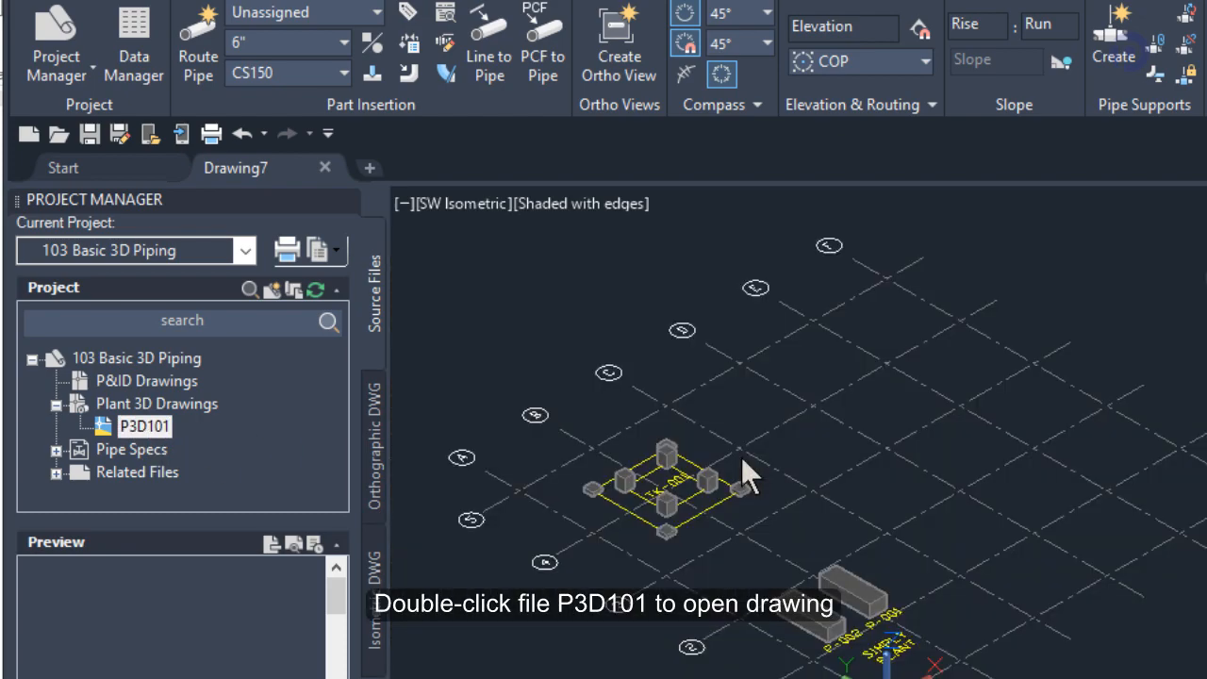
double_click(146, 426)
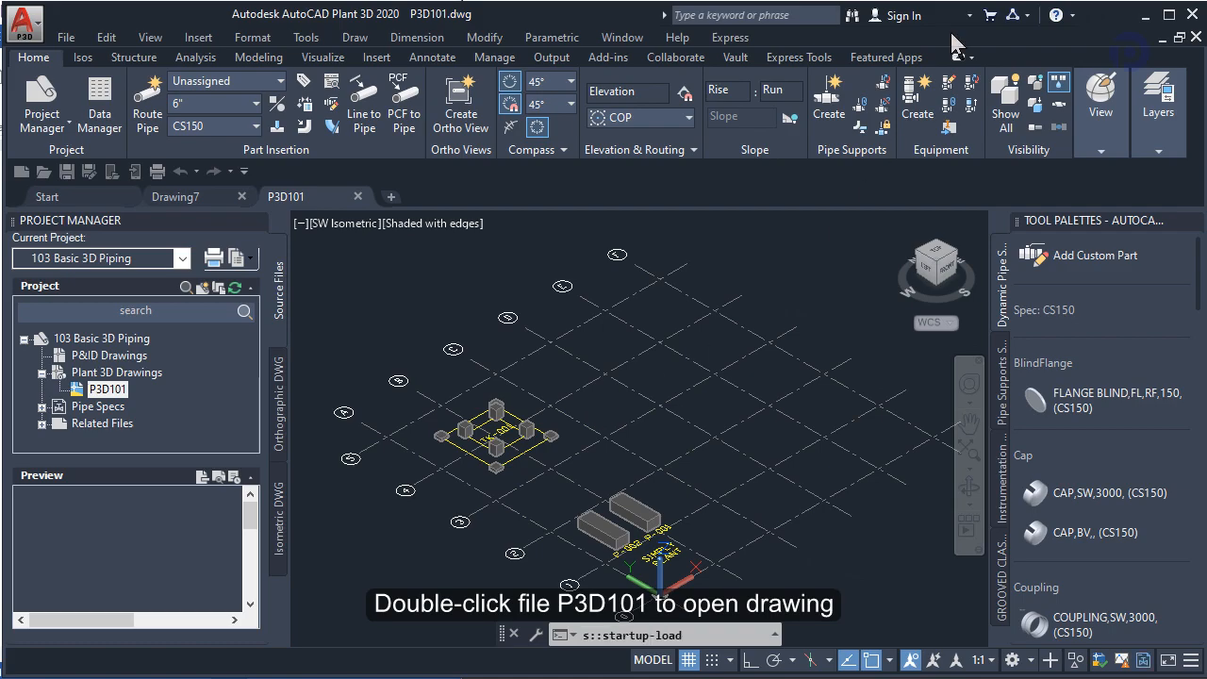